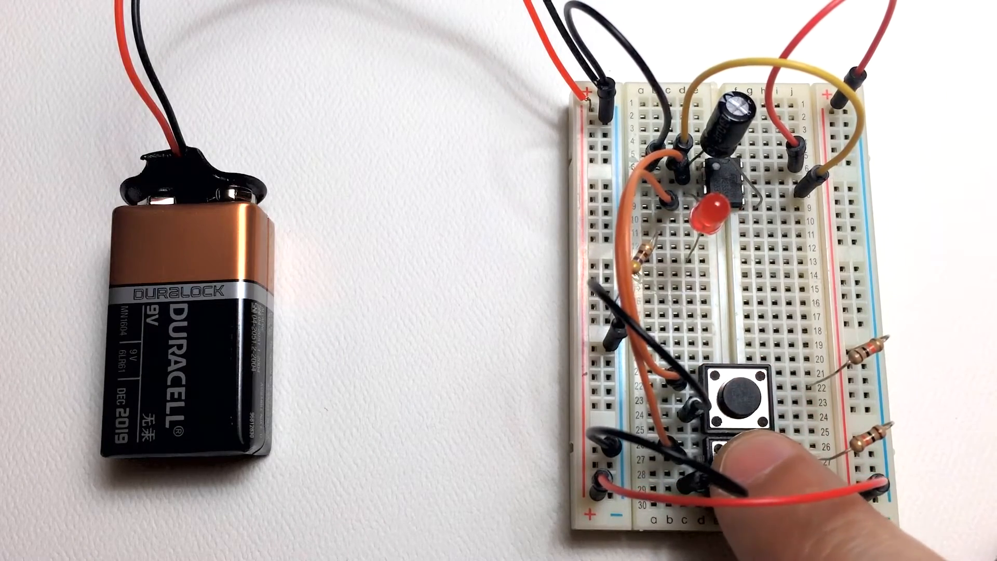
pyautogui.click(741, 391)
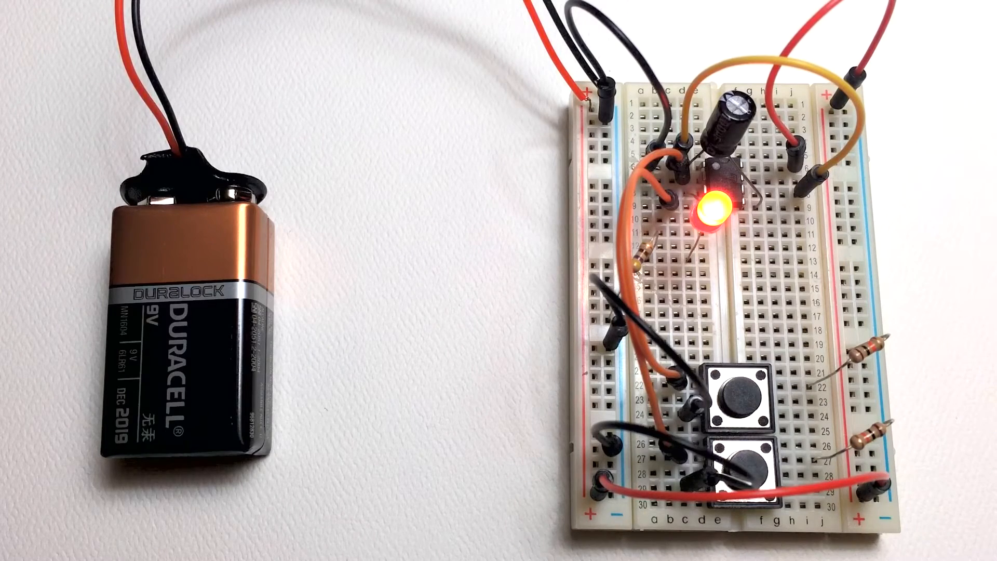
pyautogui.click(737, 442)
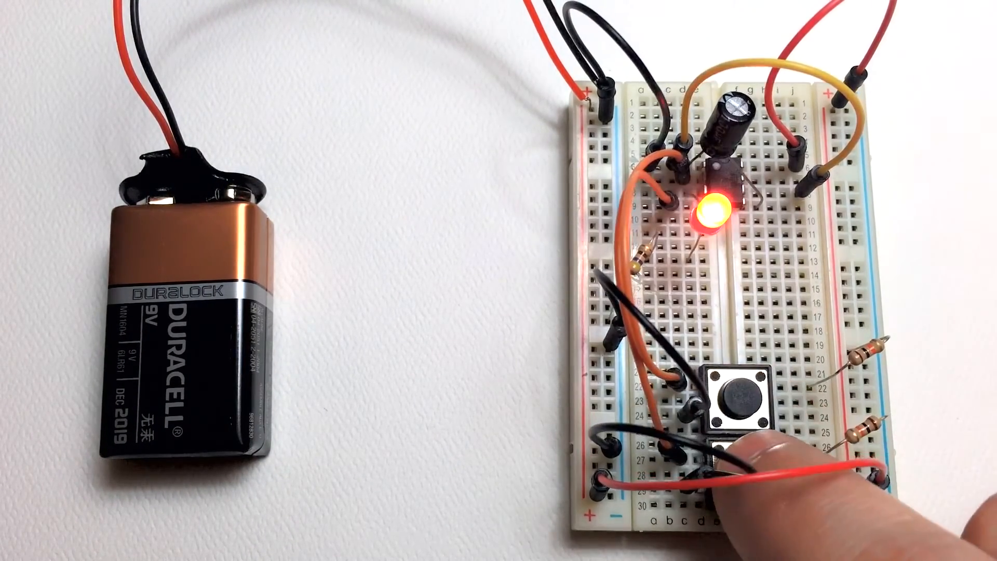
pyautogui.click(741, 395)
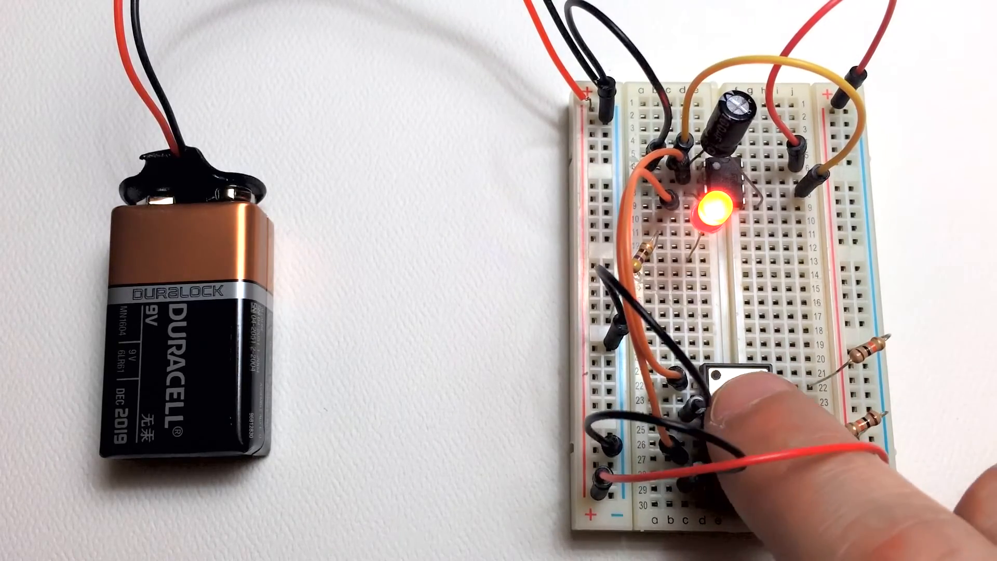